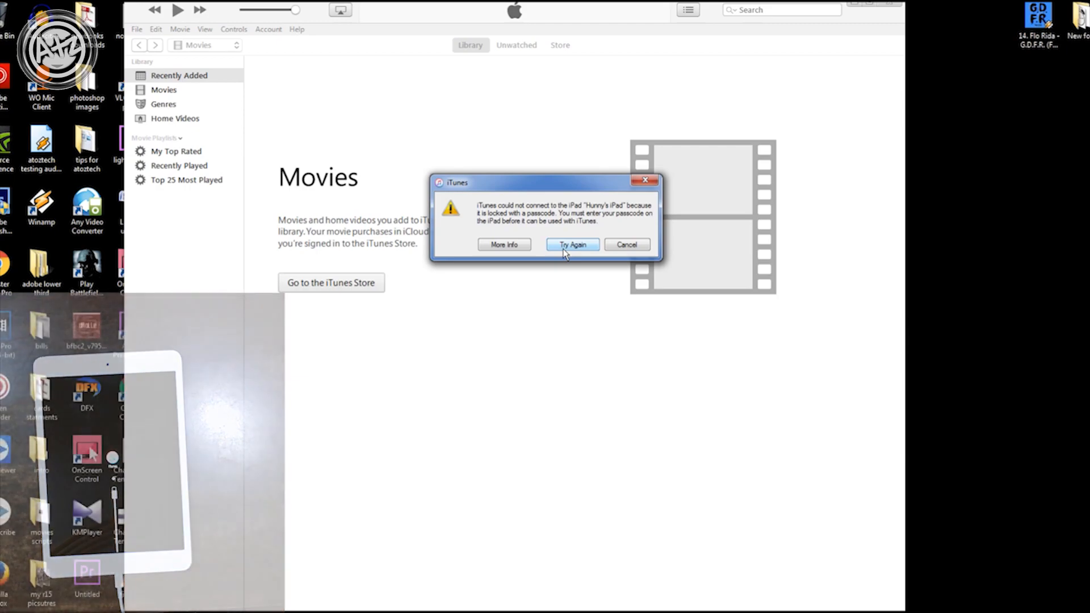
Step: Retry the locked iPad and start updating the recovery-mode iPad to iOS 9.3.5
click(573, 244)
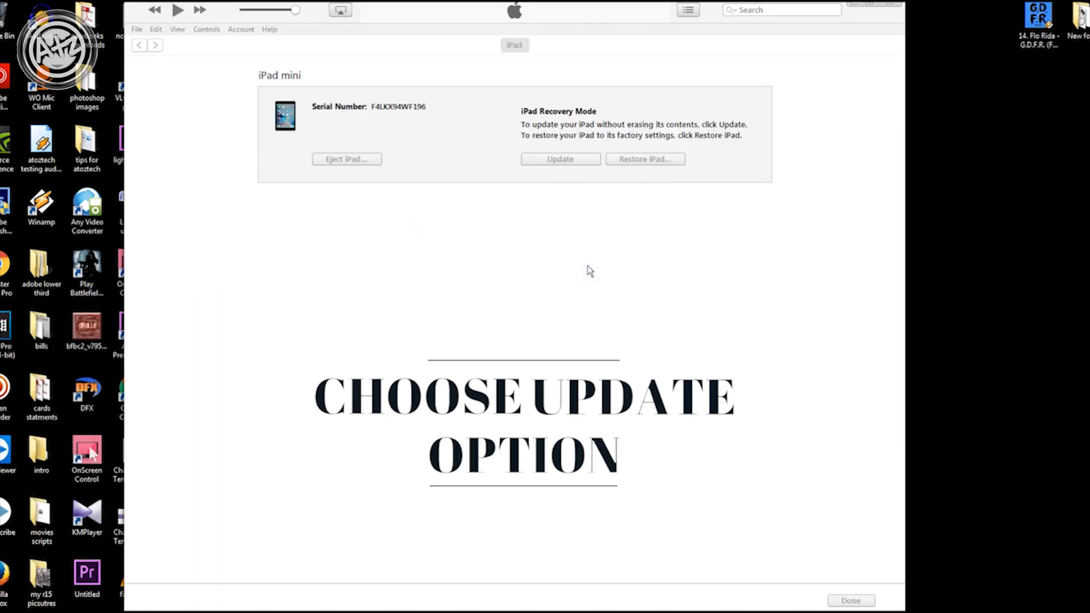
click(560, 159)
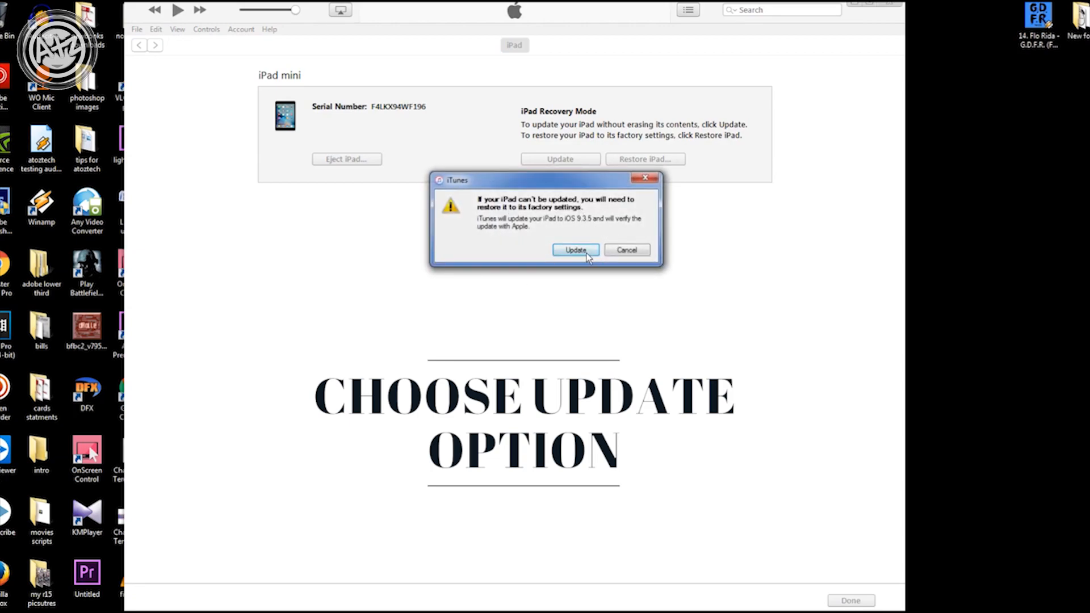
click(574, 250)
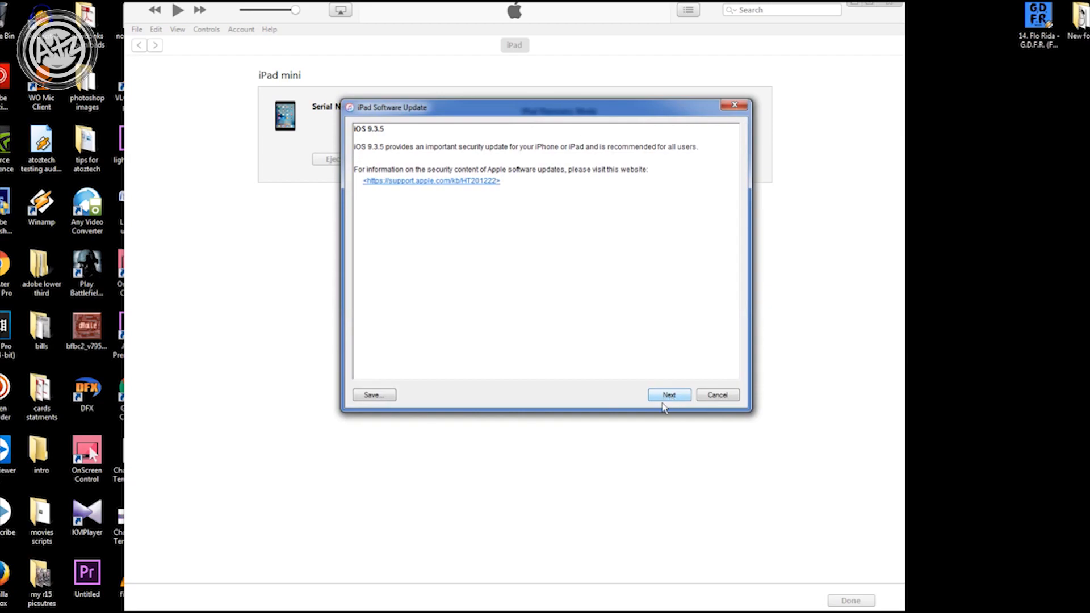
click(669, 395)
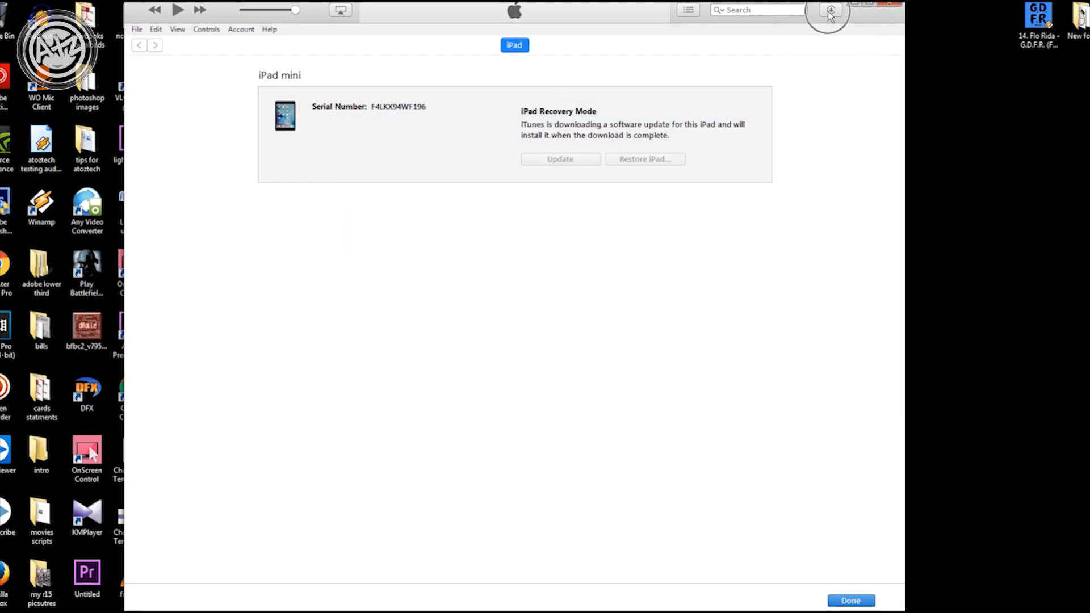
Step: Check the update download progress in Downloads, then close iTunes
click(829, 10)
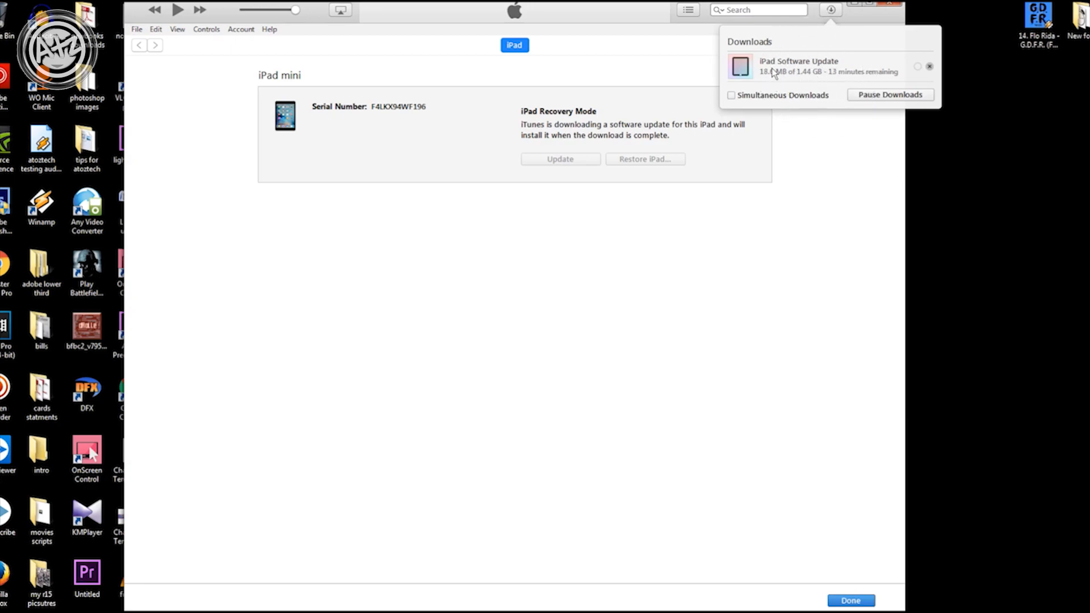
mouse_move(809, 111)
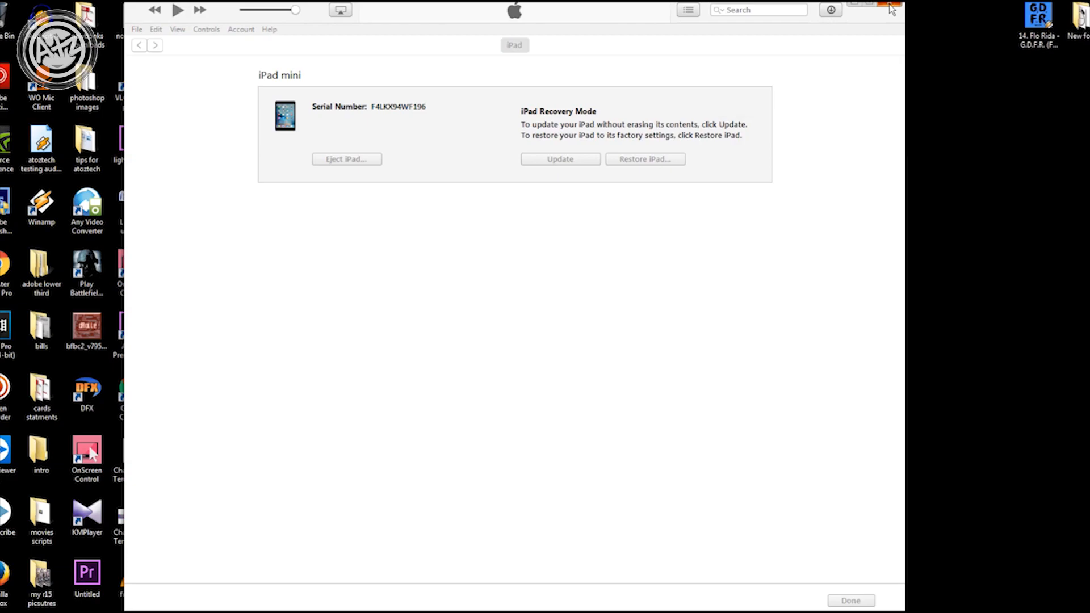
click(888, 2)
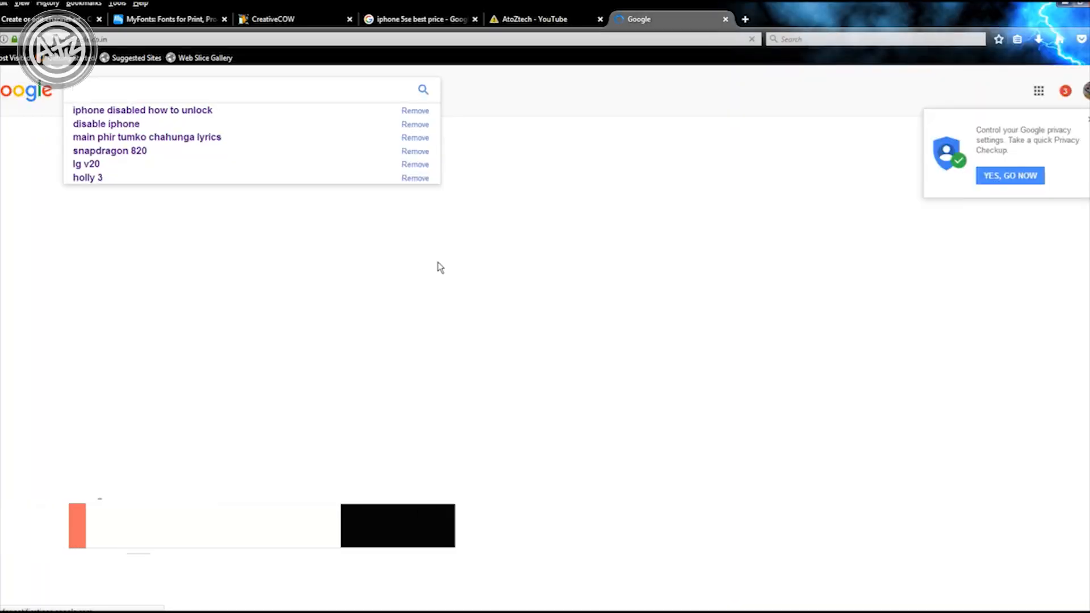
Step: Search Google for ipsw and pick iPad, then the iPad Mini (WiFi) model on IPSW.me
text(ipsw)
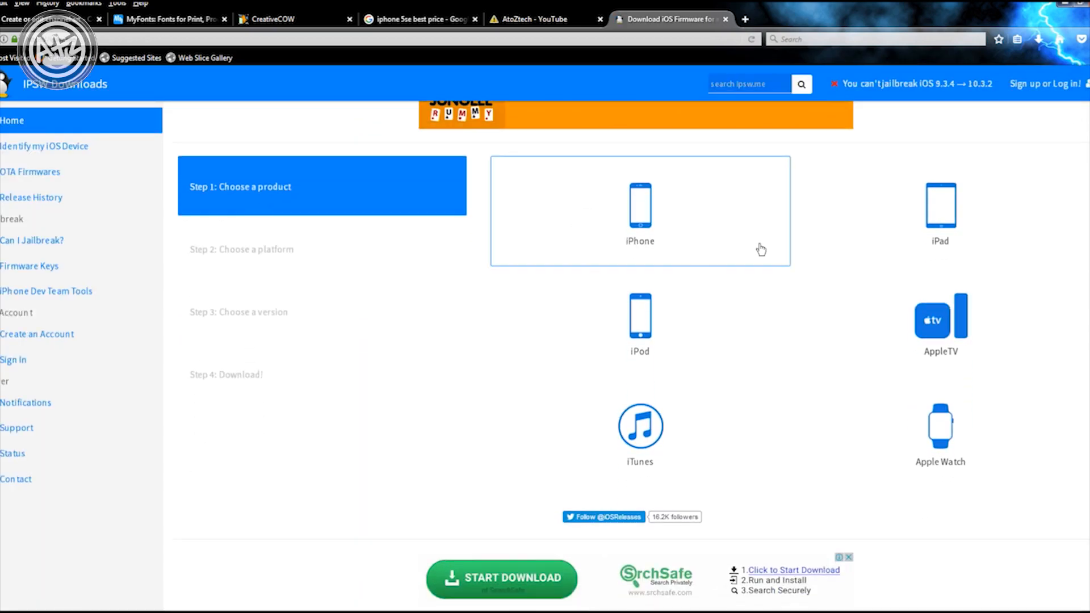
click(938, 205)
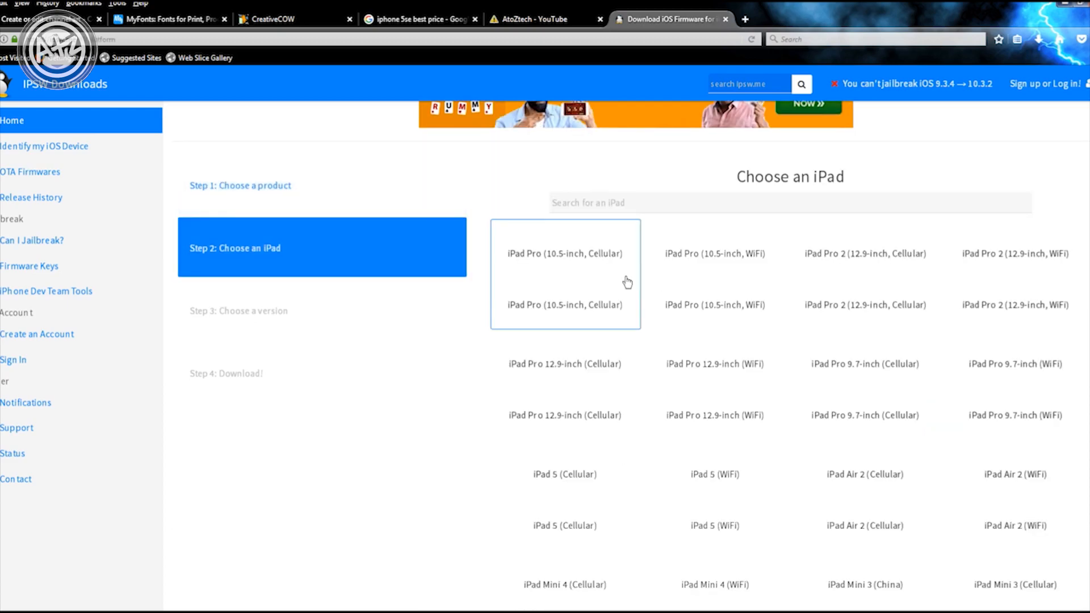
scroll(down, 3)
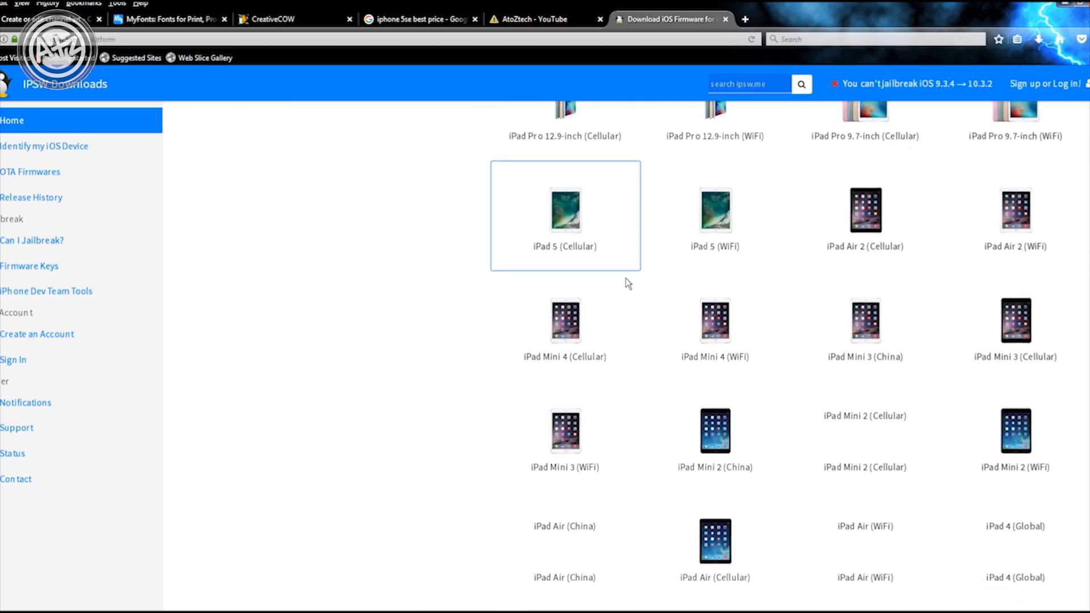
scroll(down, 3)
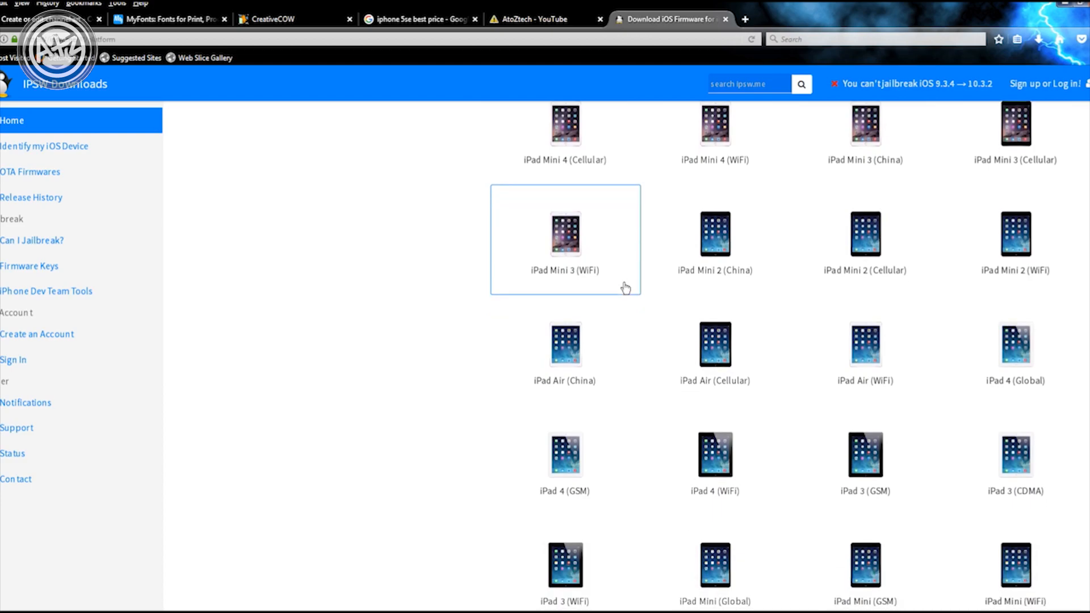
mouse_move(843, 399)
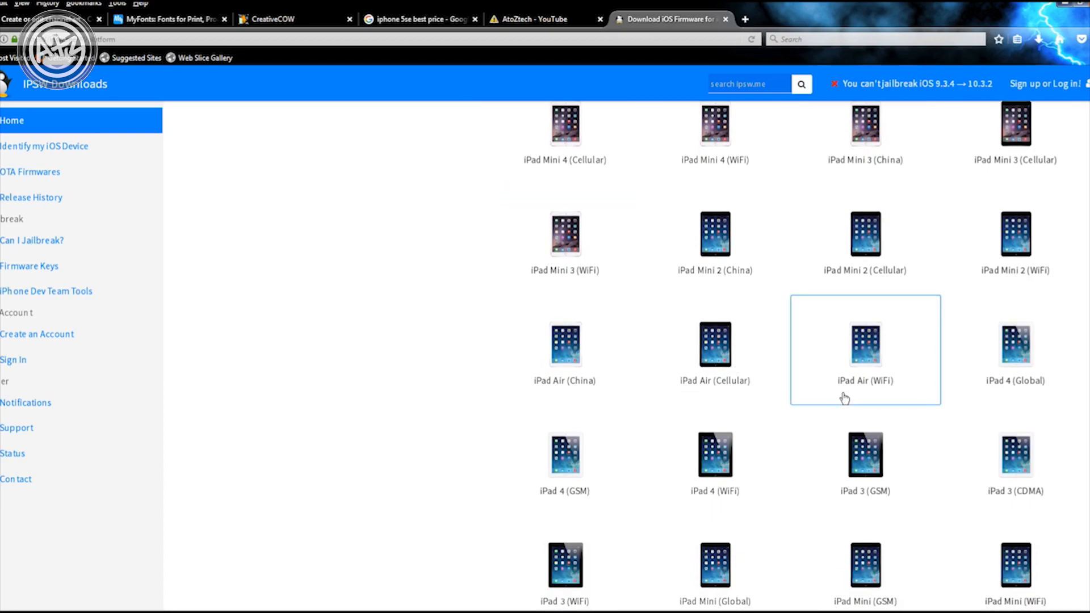
scroll(down, 3)
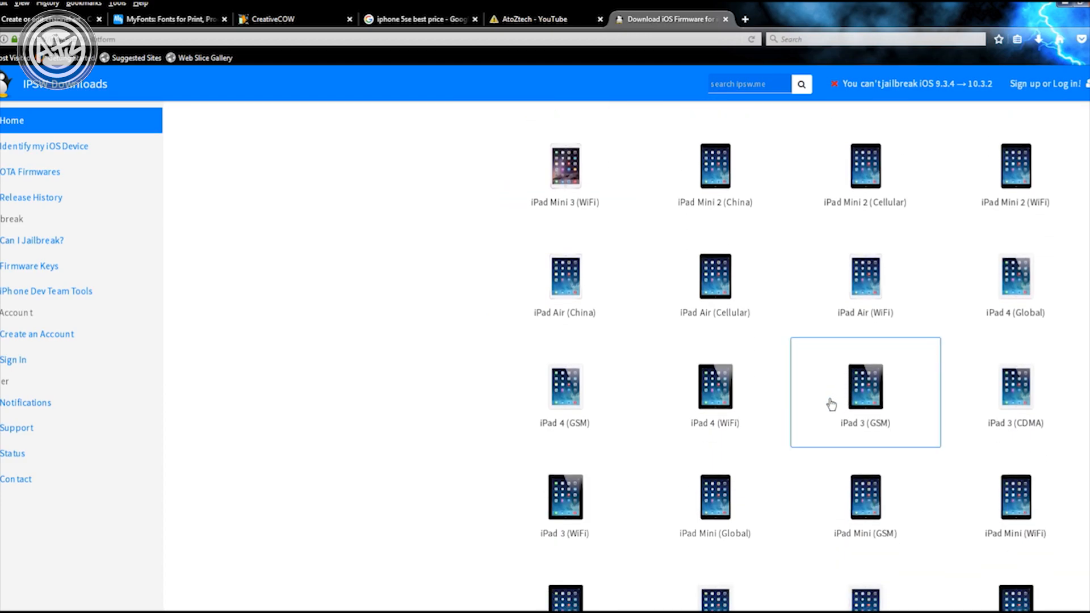
mouse_move(1002, 502)
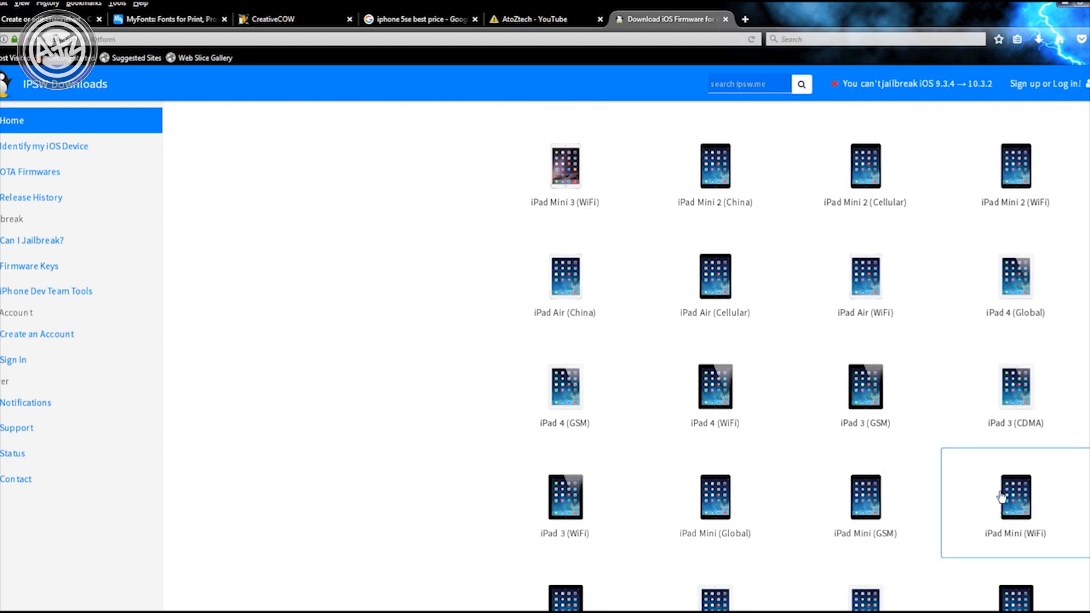
click(1016, 505)
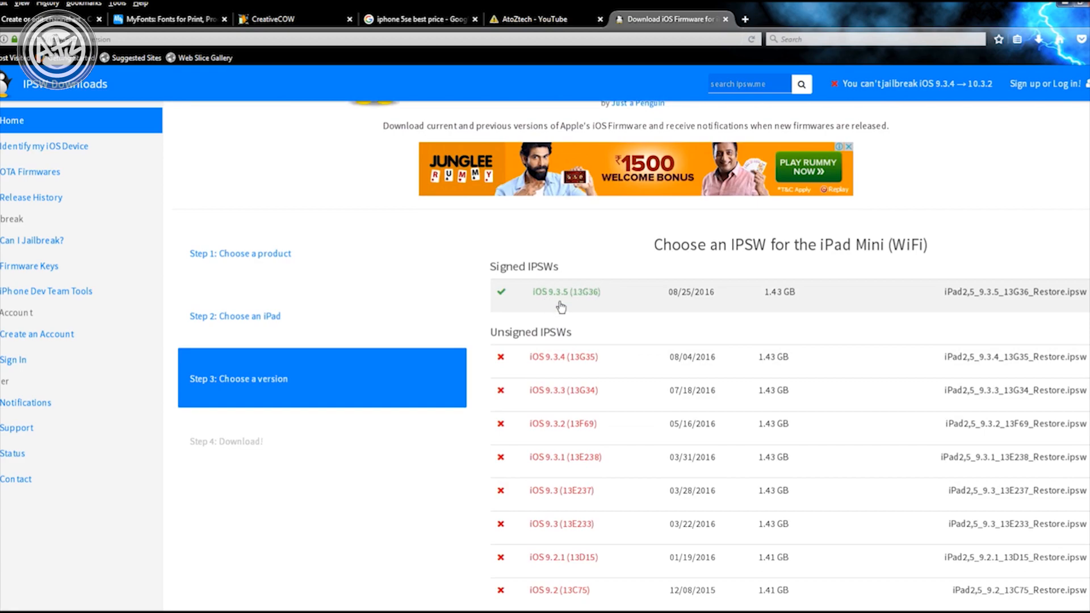
mouse_move(563, 303)
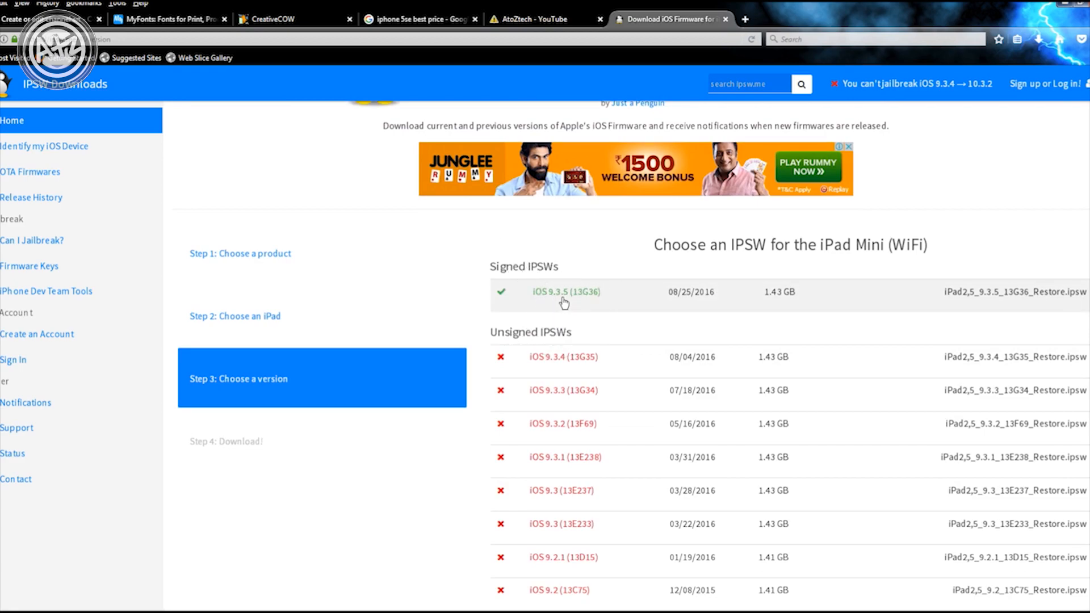
Step: Download the signed iOS 9.3.5 (13G36) firmware file for the iPad Mini (WiFi)
click(565, 292)
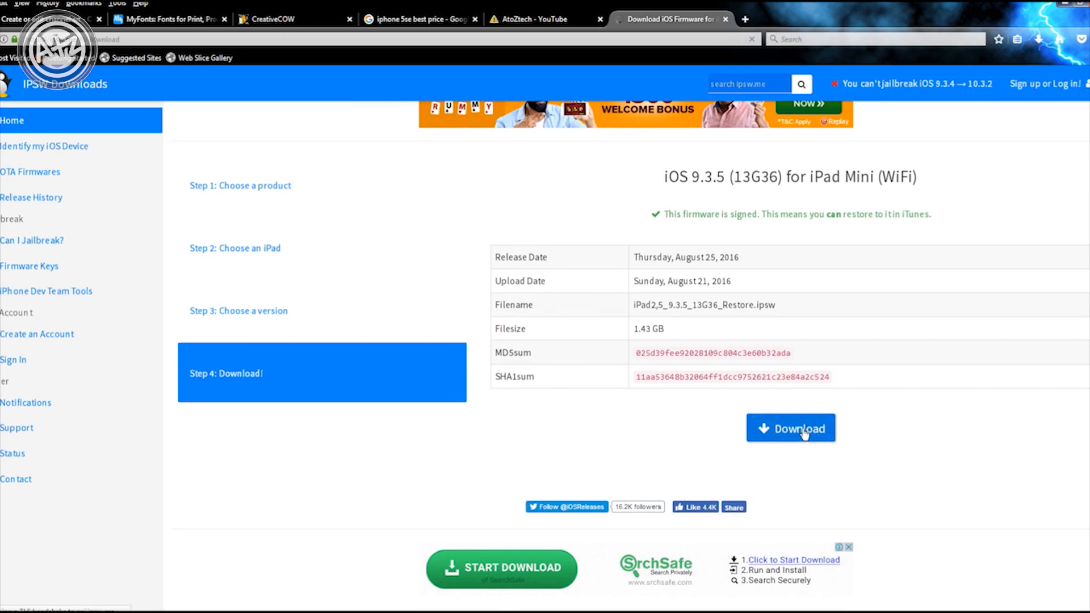
click(799, 428)
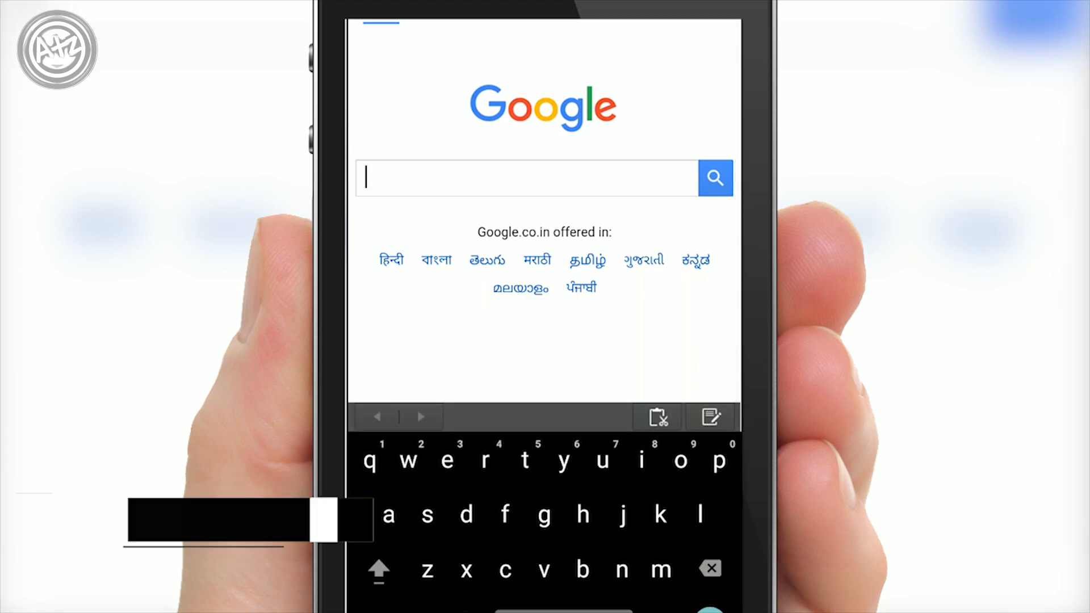
Step: On the phone, find ipsw.me and download the signed iOS 9.3.5 firmware for the iPad Mini (WiFi)
text(ips)
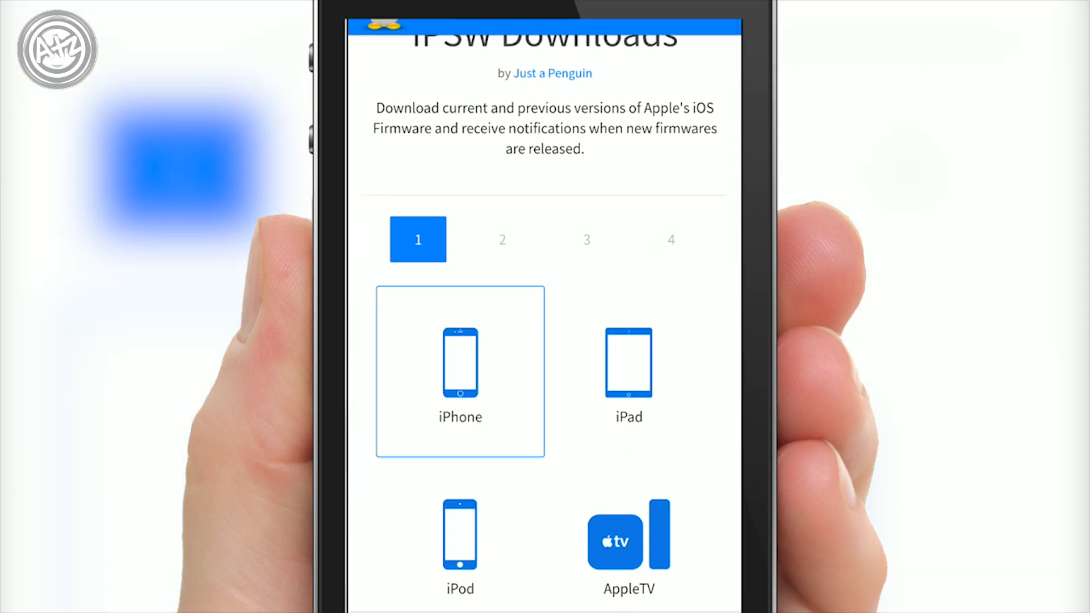
click(460, 371)
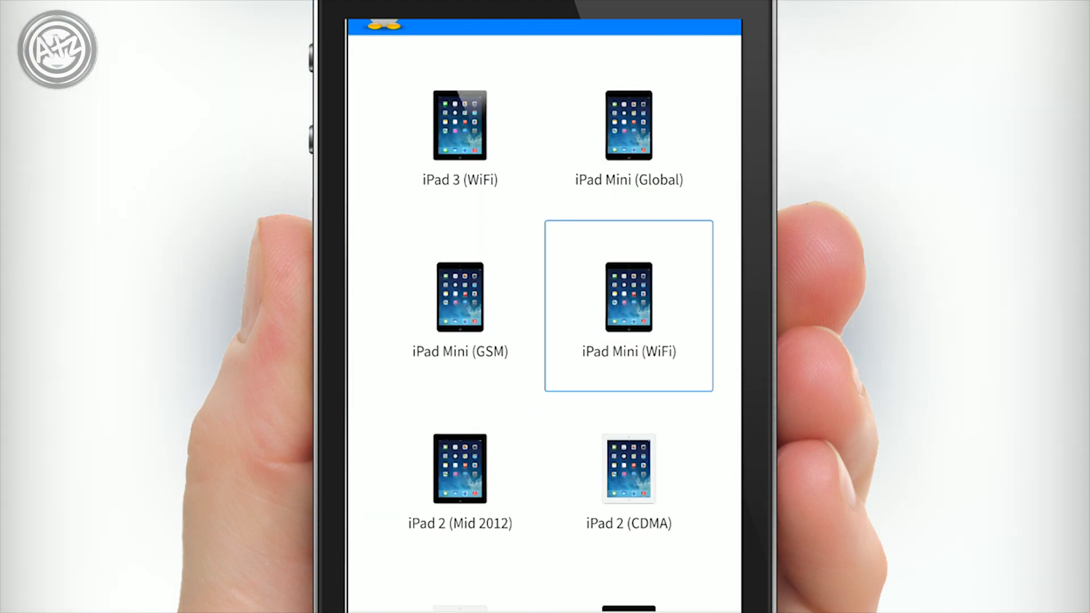
click(629, 297)
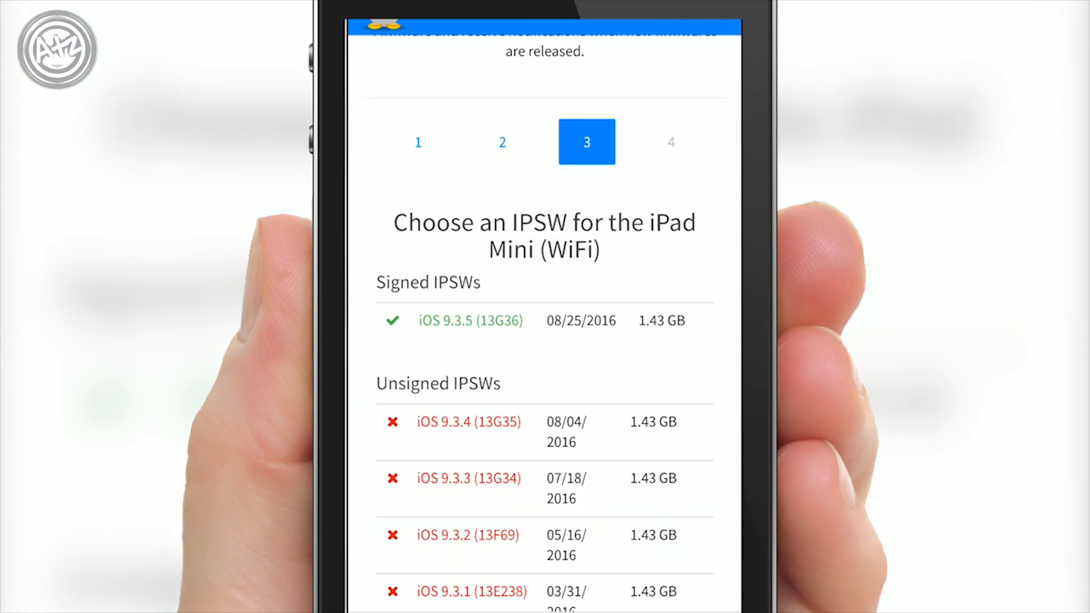
click(470, 320)
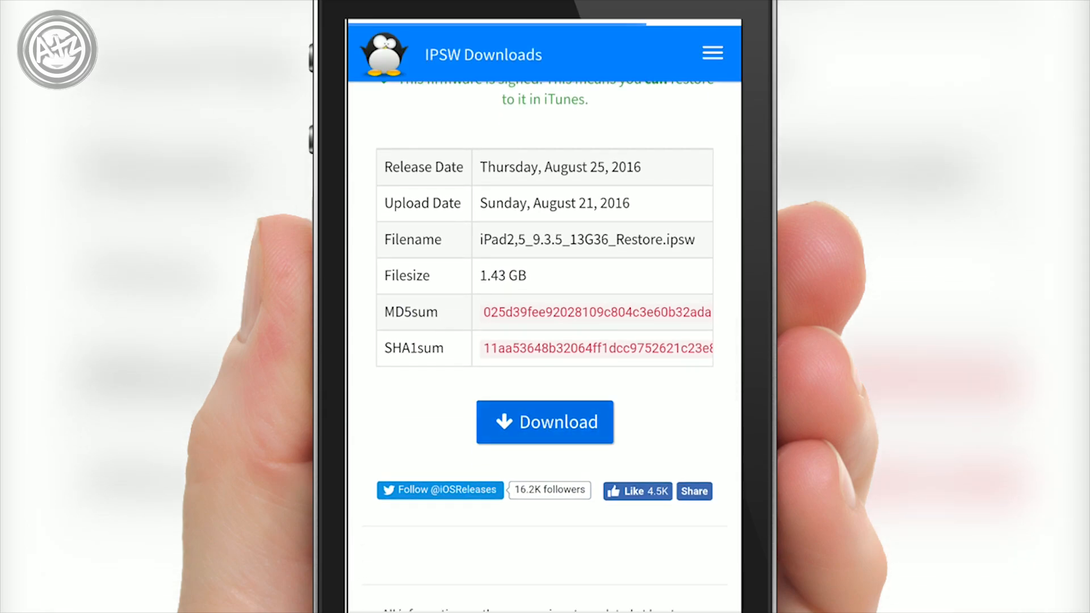
click(545, 421)
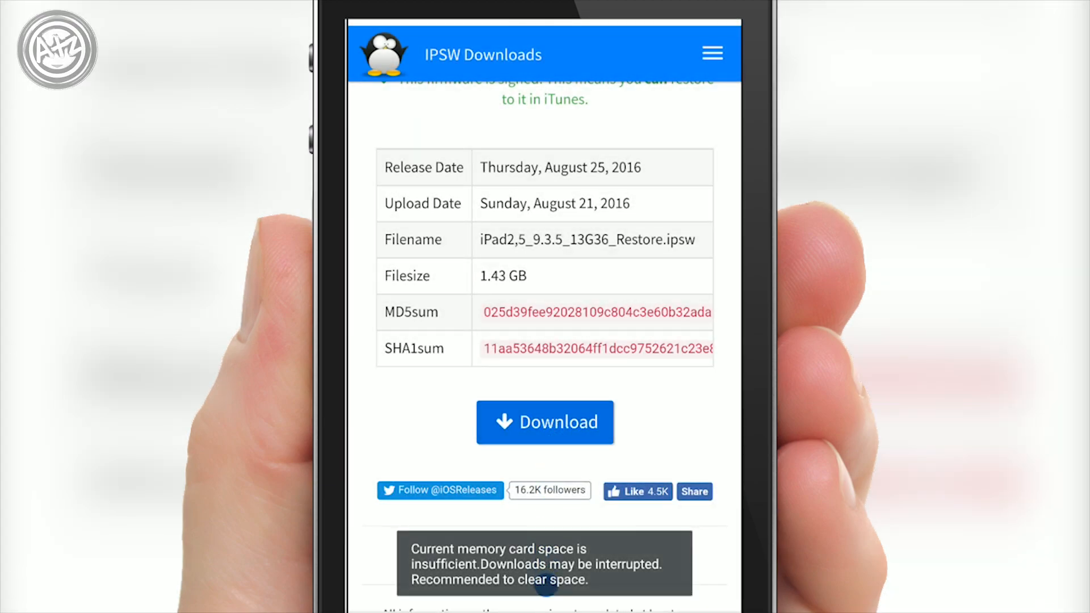
scroll(down, 3)
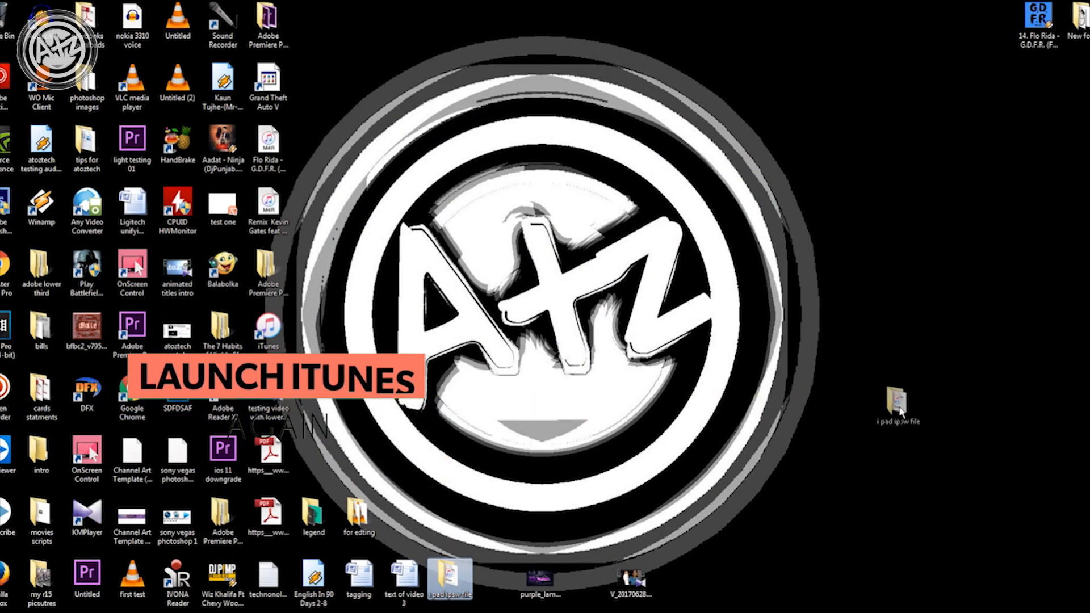
Step: Relaunch iTunes and Shift-Restore the iPad mini from the downloaded .ipsw file
double_click(445, 579)
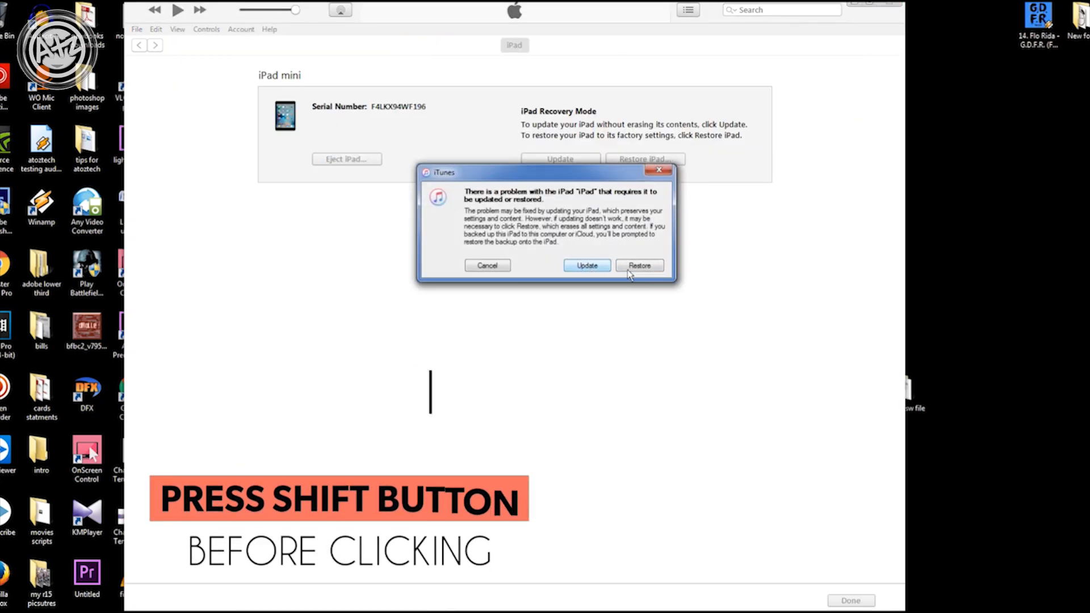
click(640, 266)
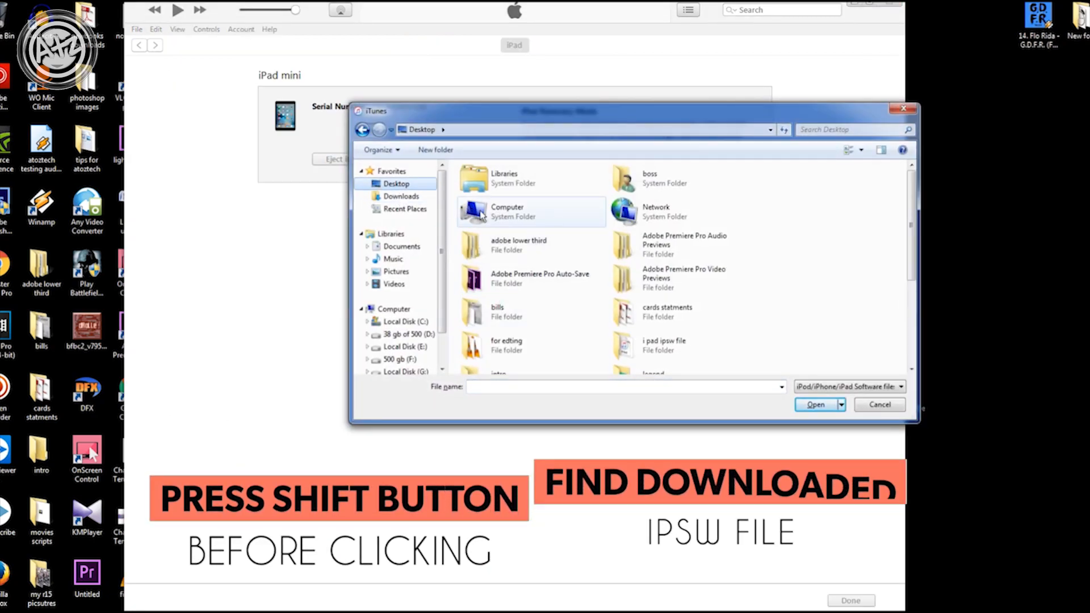
click(815, 404)
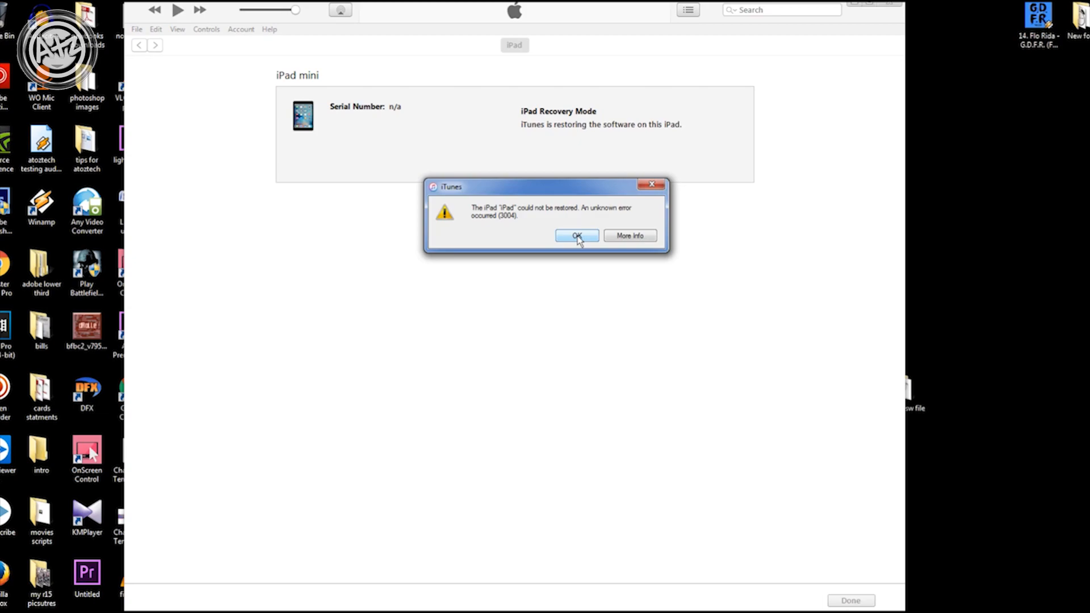
Step: Dismiss error 3004 and the USB driver notice, then acknowledge the factory-settings restore message
click(578, 236)
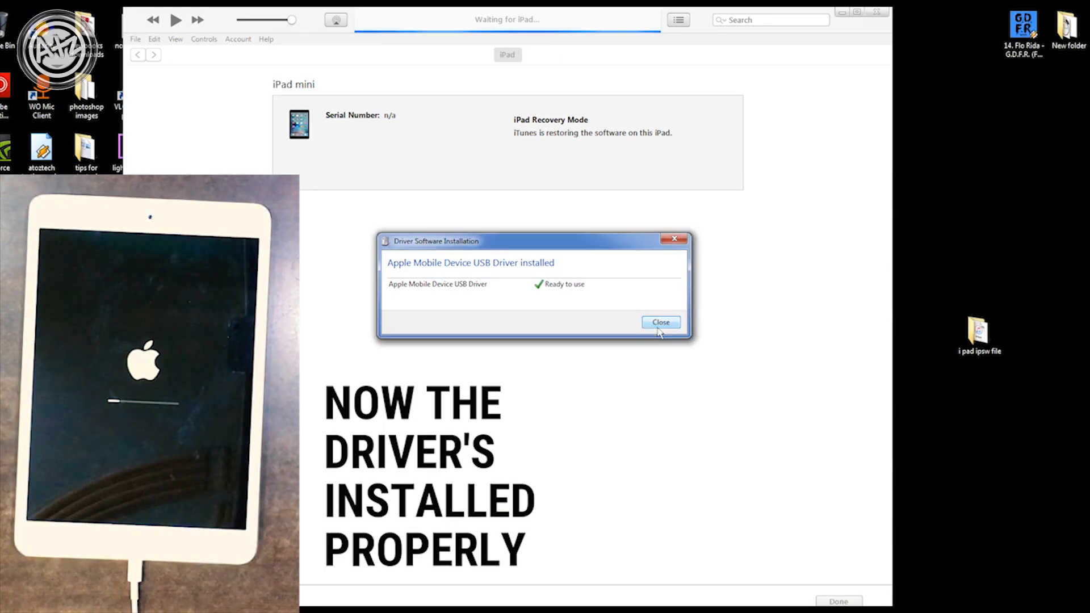
click(661, 323)
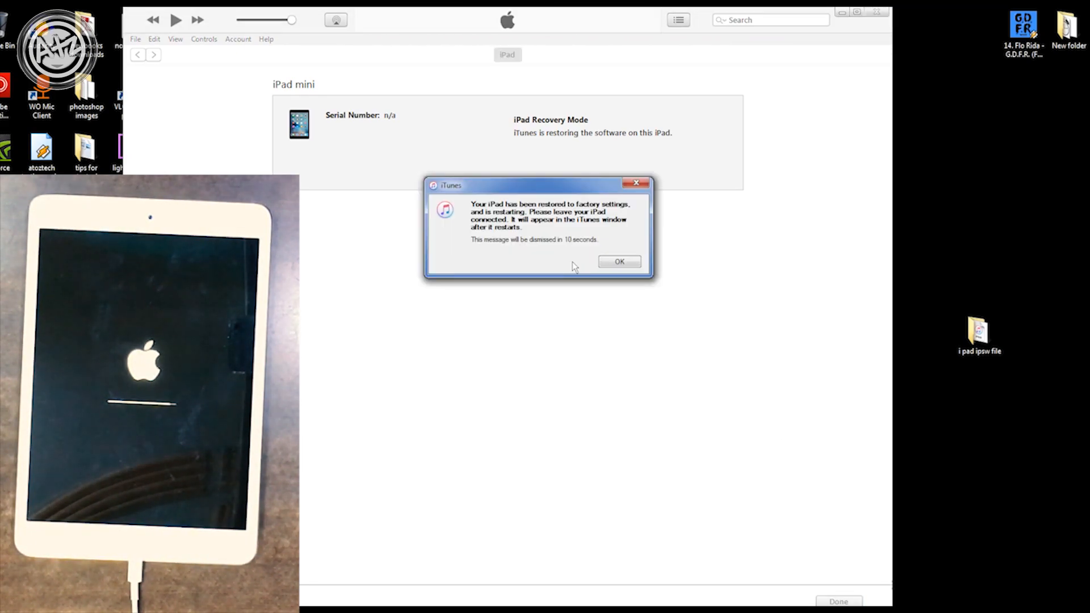
click(620, 261)
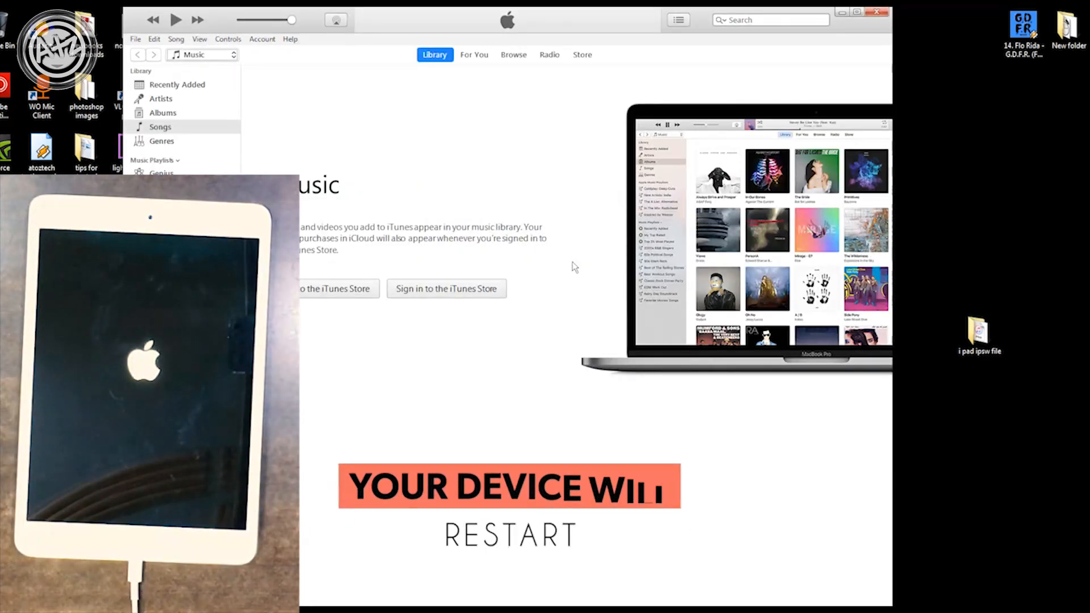